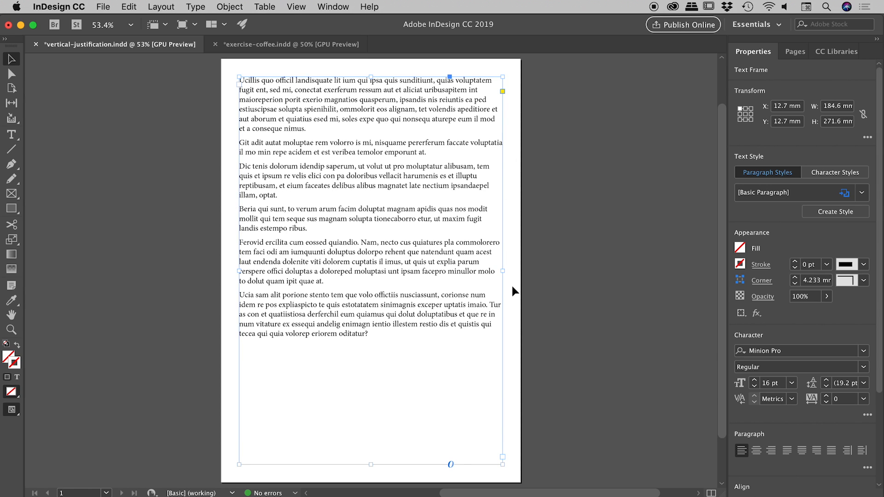
pyautogui.moveTo(404, 389)
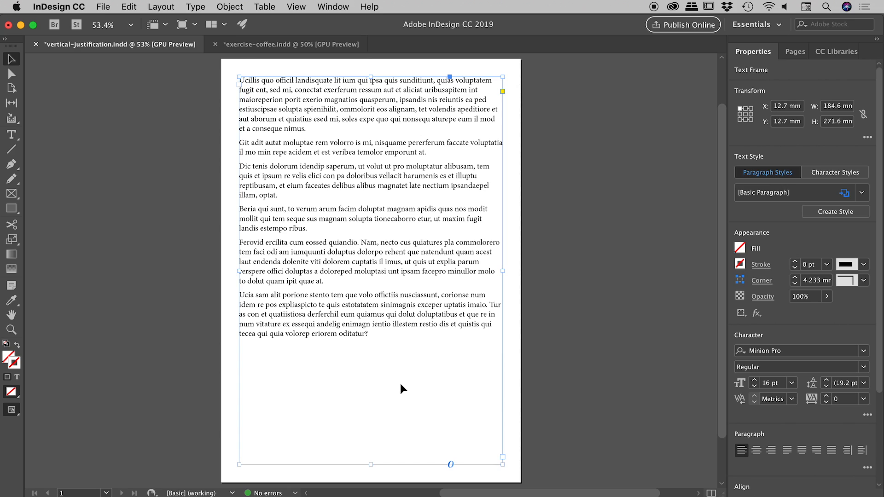
pyautogui.moveTo(313, 367)
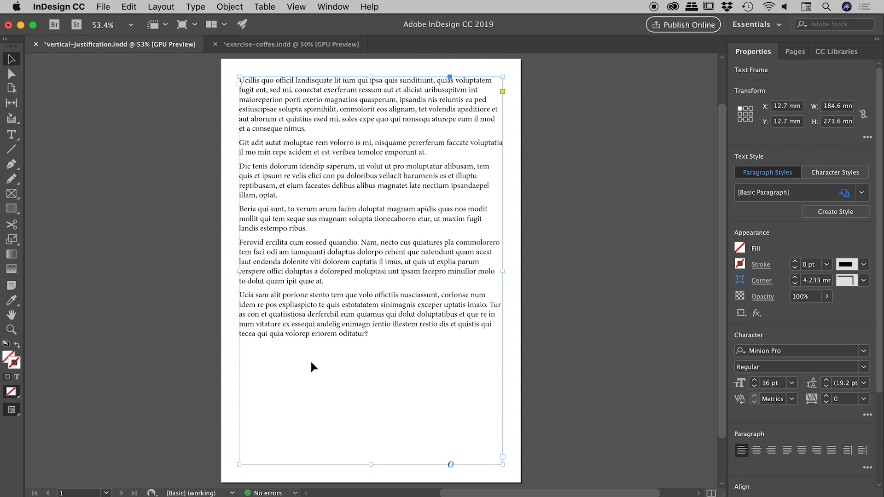
pyautogui.moveTo(376, 463)
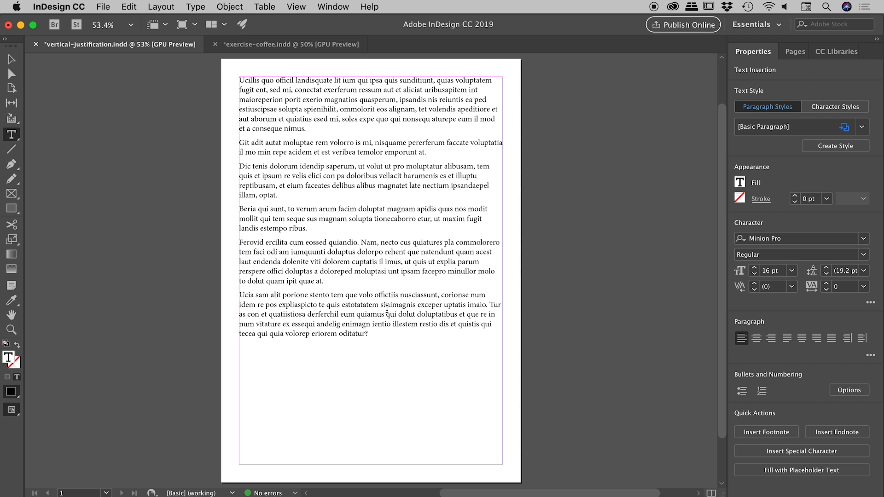
# Increase the text's line spacing, then set Text Frame Options vertical justification to Justify after trying Center and Bottom.
pyautogui.press('cmd+a')
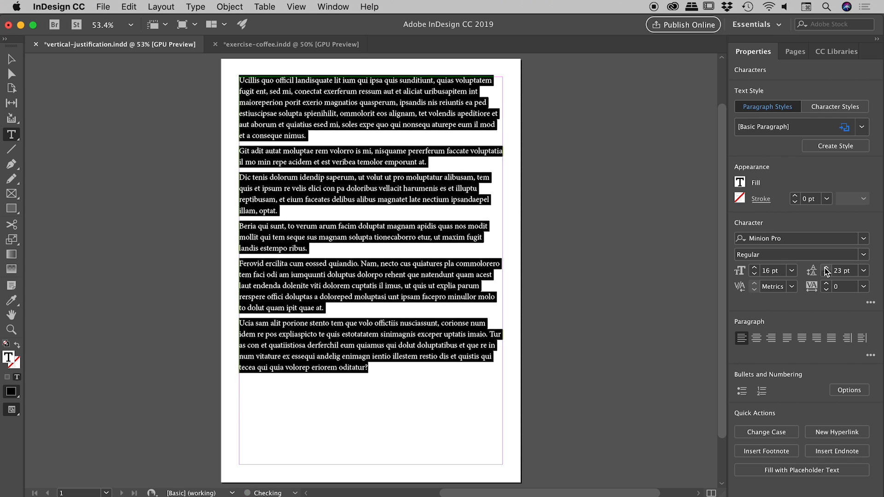
pyautogui.click(826, 267)
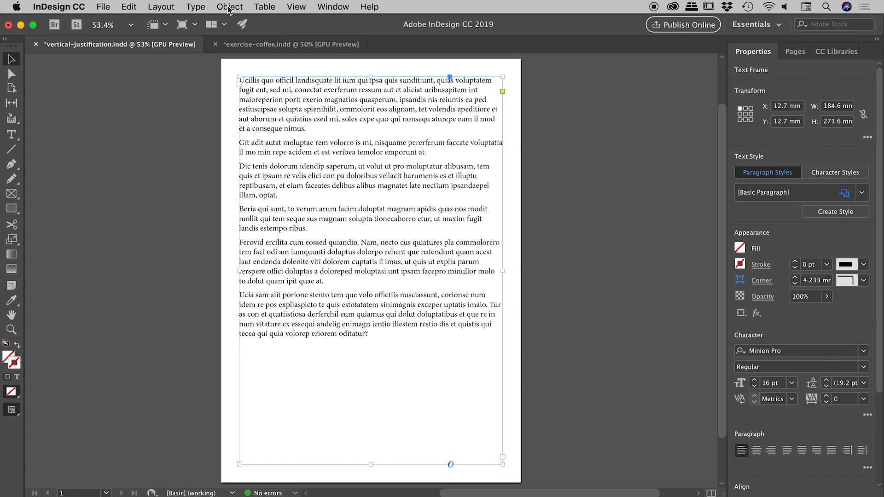
pyautogui.click(229, 7)
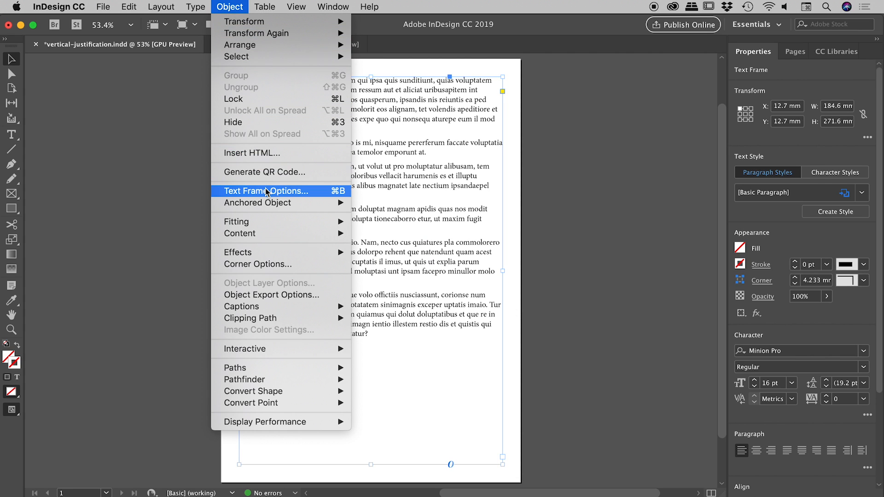
pyautogui.click(266, 190)
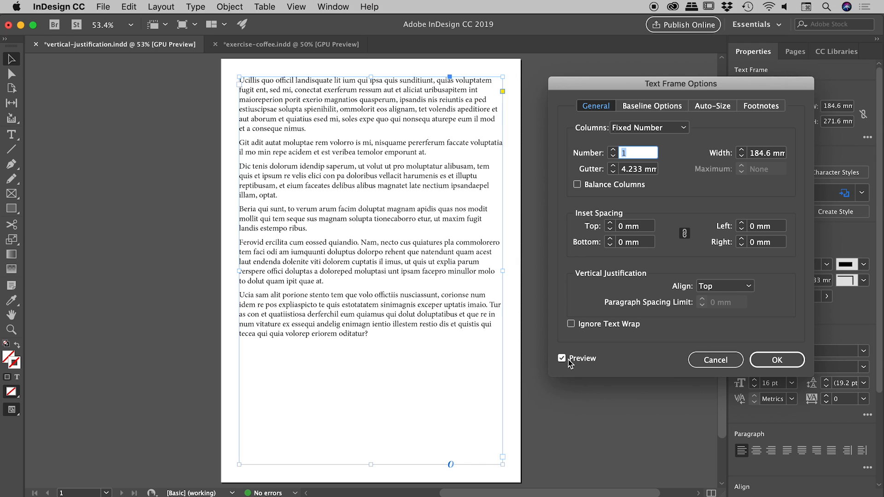
pyautogui.moveTo(595, 341)
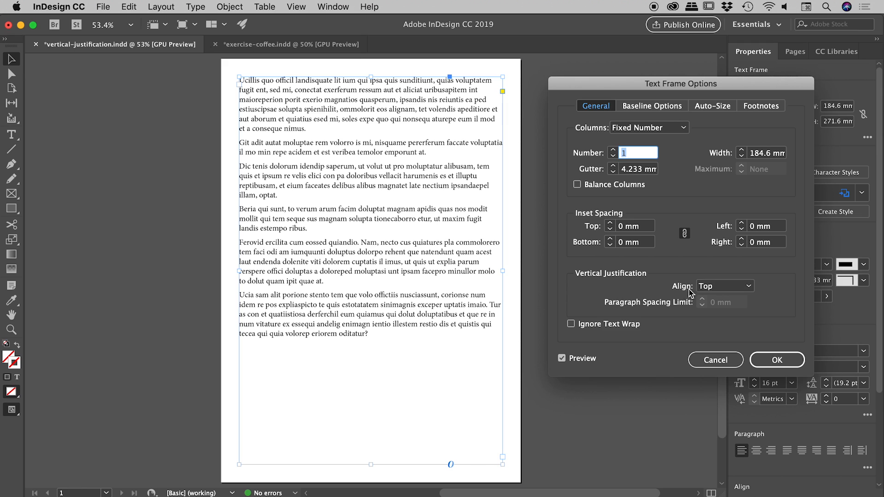
pyautogui.click(748, 286)
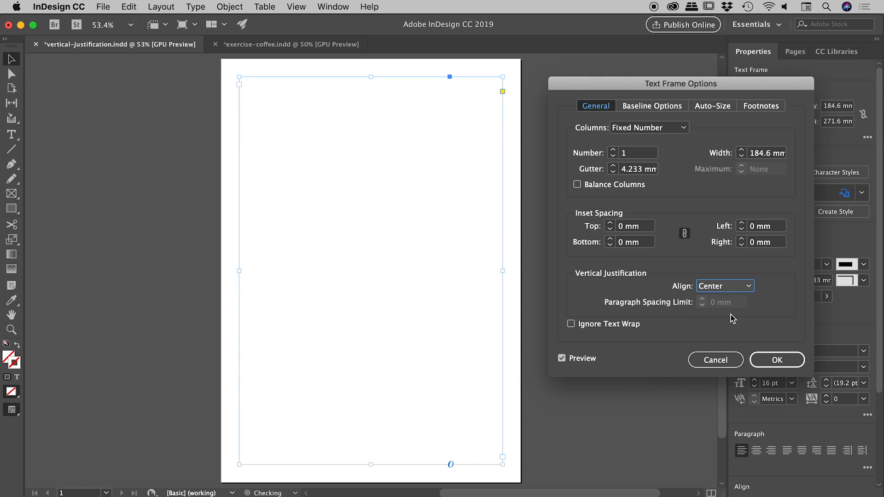
pyautogui.click(726, 286)
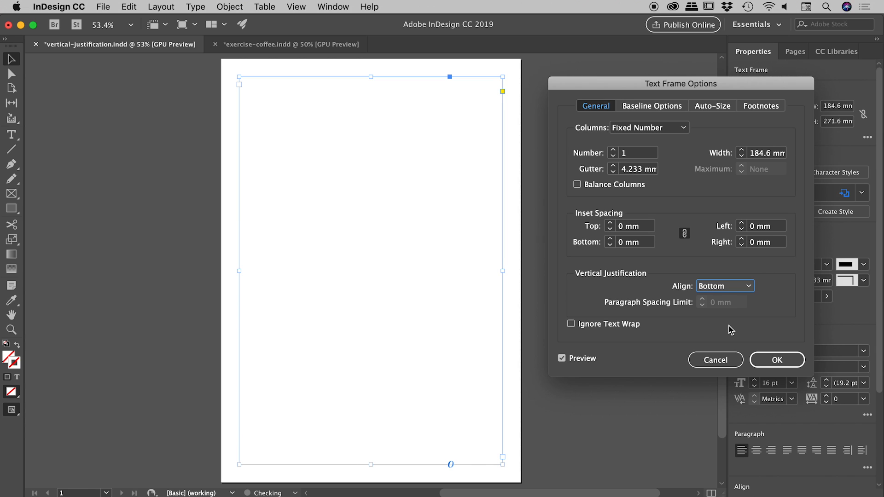
pyautogui.click(724, 286)
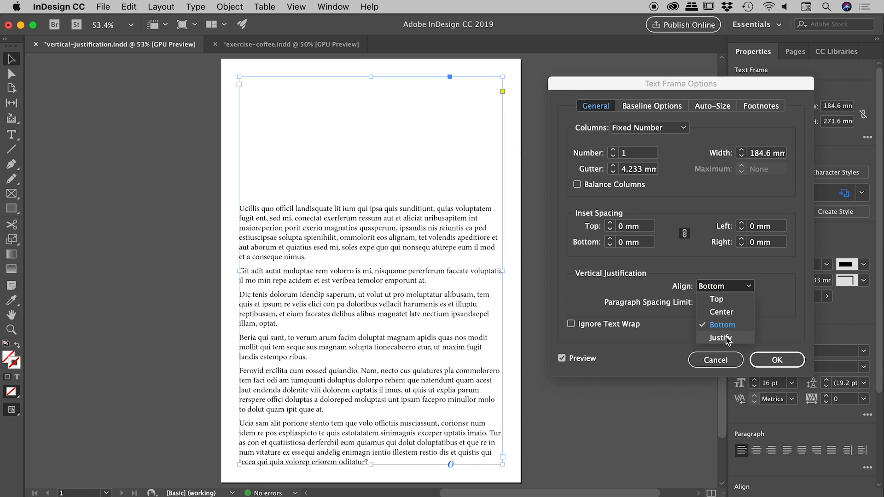
pyautogui.click(719, 337)
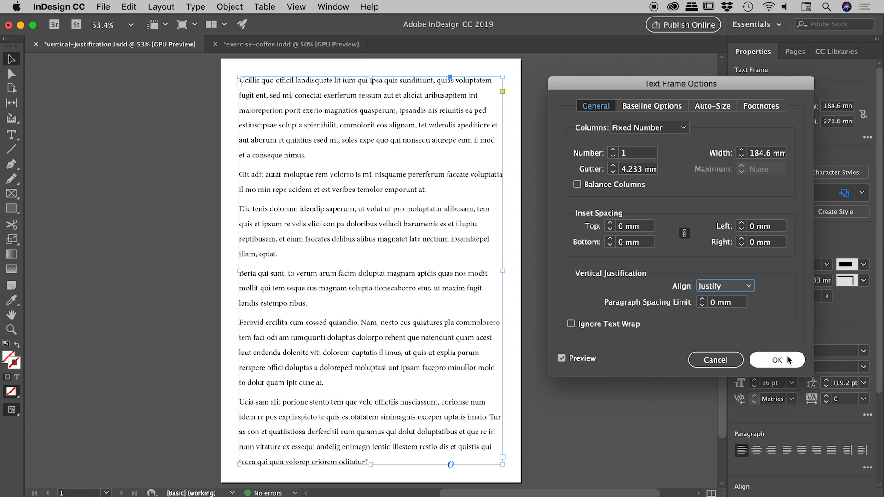
pyautogui.click(776, 359)
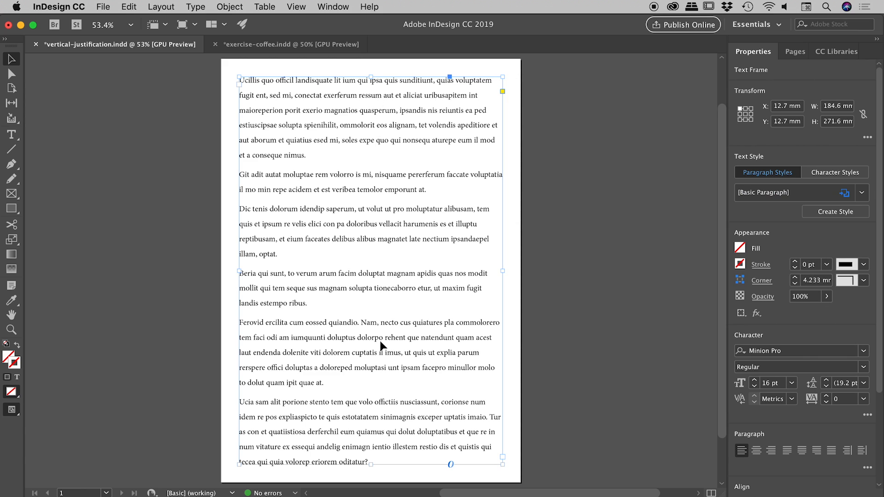
pyautogui.moveTo(376, 467)
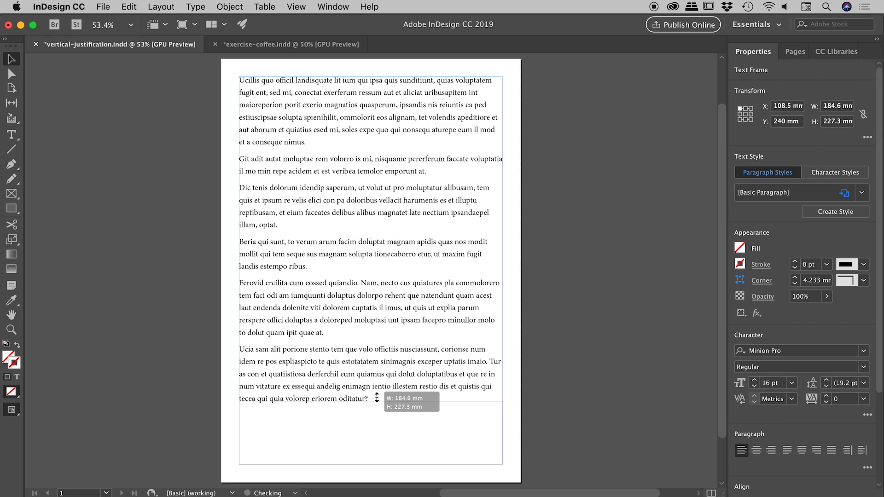
# Shorten the text frame to about 251 mm tall so the justified lines redistribute.
pyautogui.moveTo(376, 397); pyautogui.dragTo(376, 440)
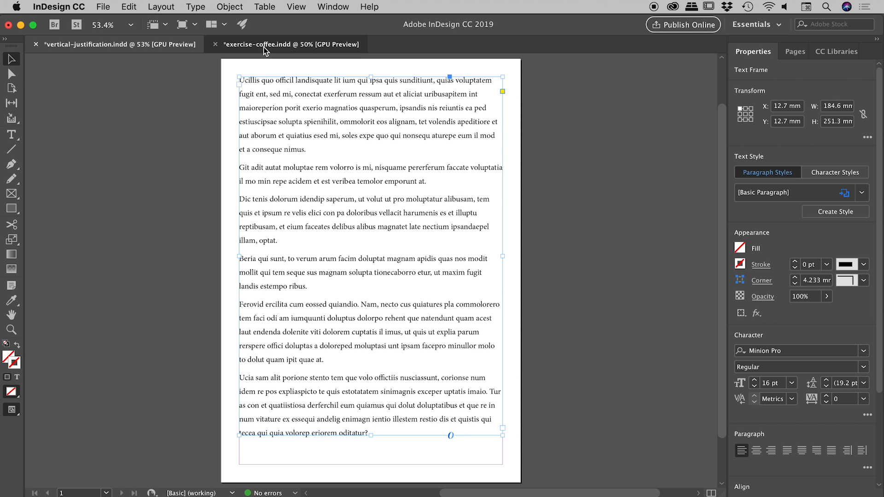
# Switch to exercise-coffee.indd and select its three-column threaded article frame.
pyautogui.click(291, 44)
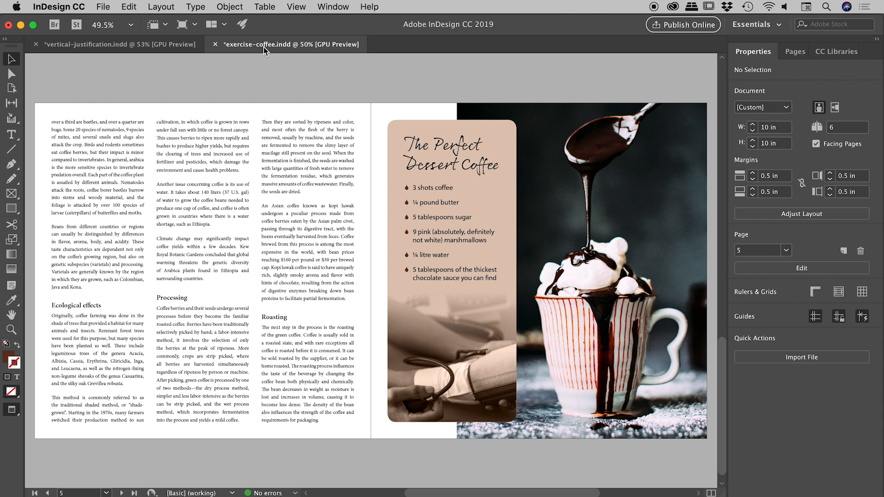
pyautogui.click(169, 141)
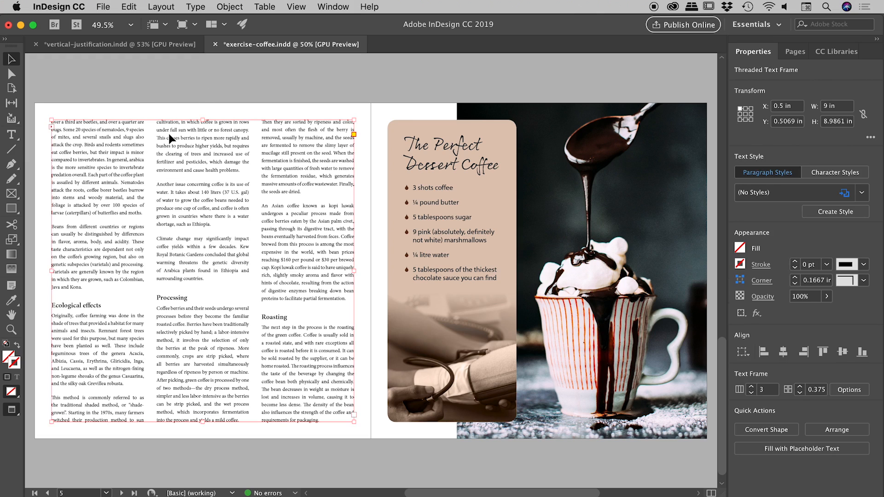
pyautogui.moveTo(176, 270)
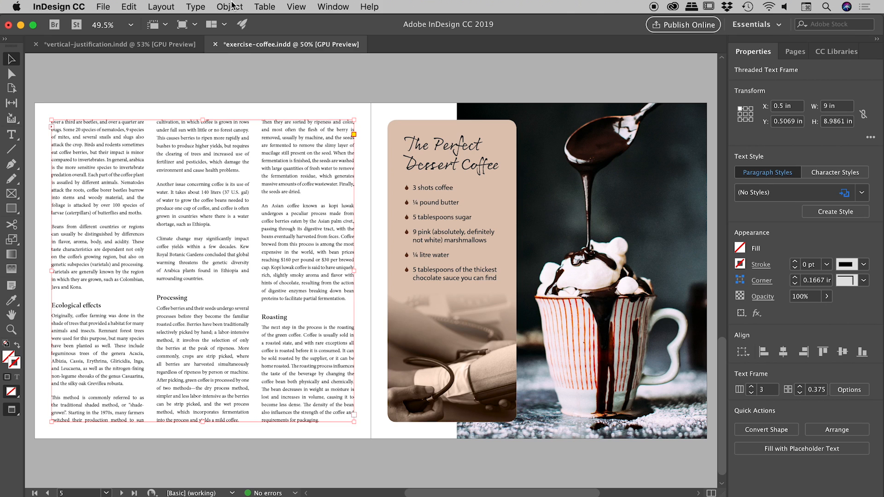
# In the article frame's Text Frame Options, preview Top alignment, then return to Justify.
pyautogui.click(229, 6)
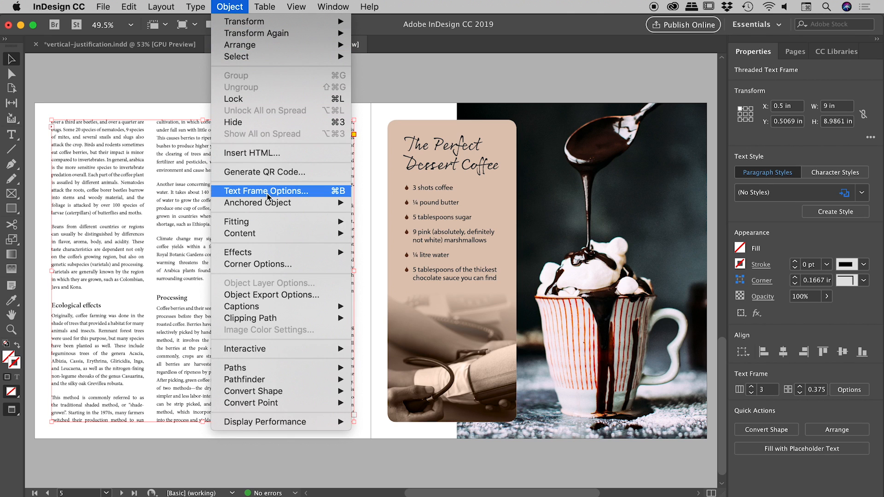
pyautogui.click(266, 191)
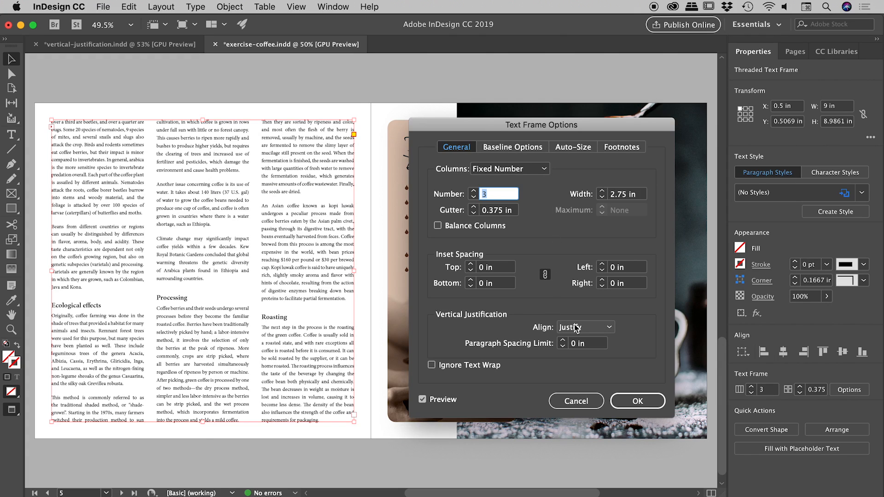
pyautogui.click(585, 327)
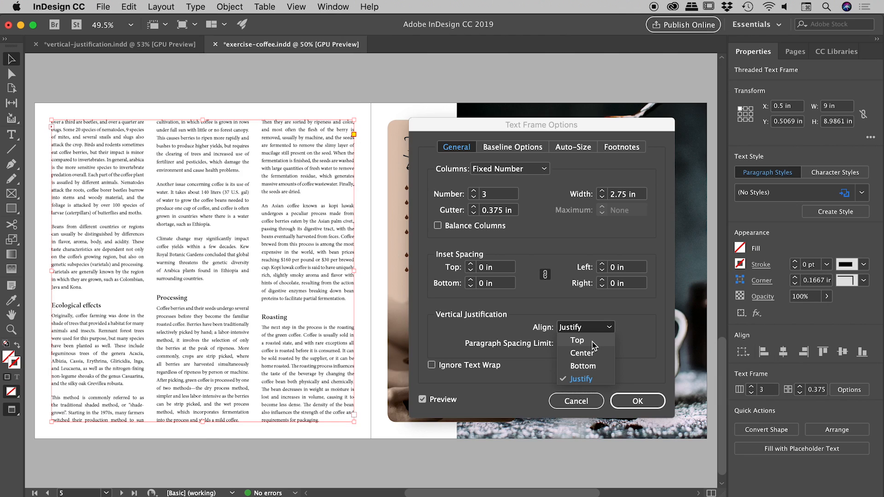
pyautogui.click(577, 340)
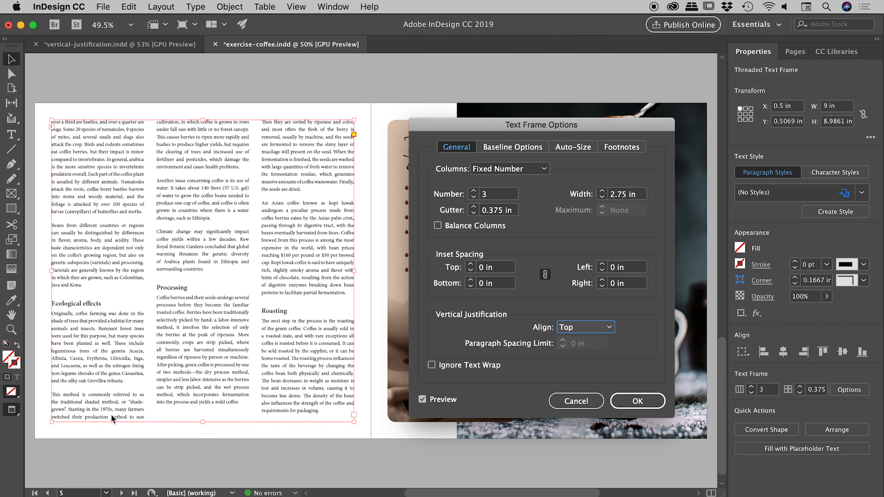
pyautogui.moveTo(299, 416)
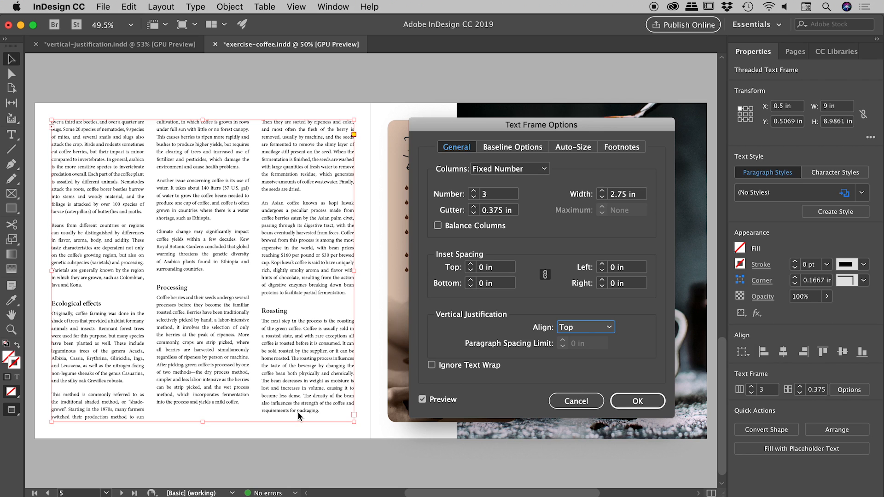
pyautogui.click(585, 327)
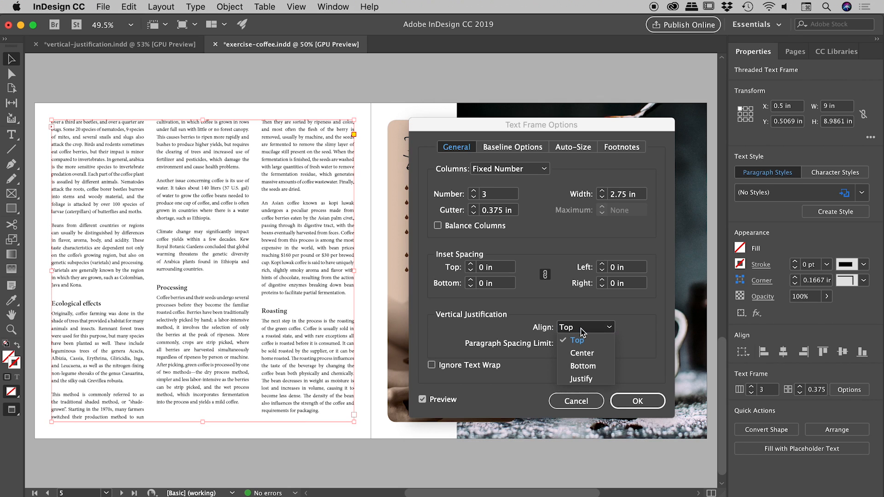
pyautogui.click(580, 379)
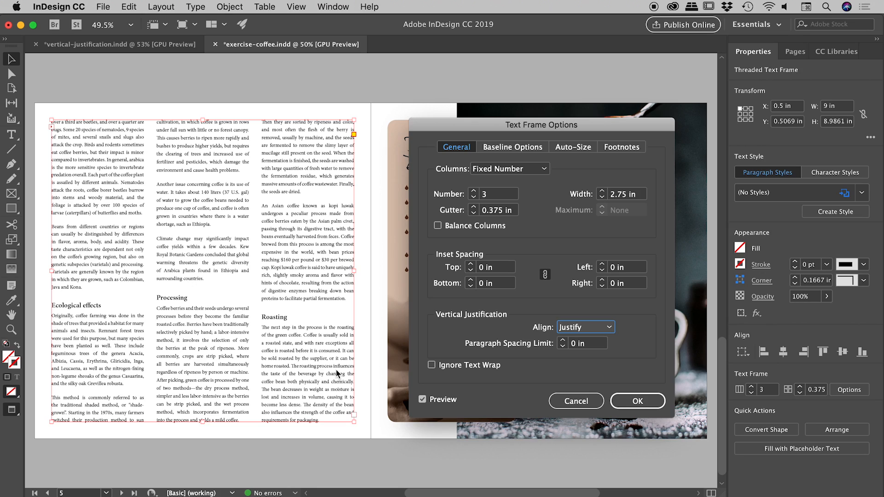